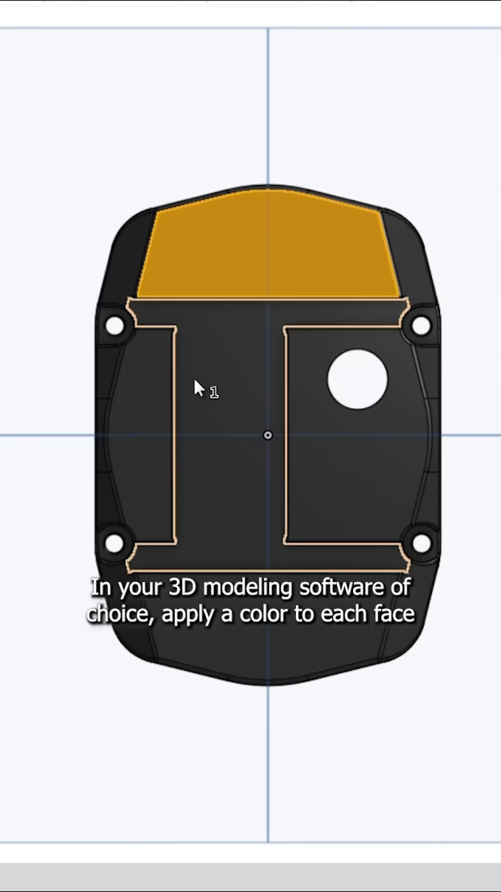
- Open the right-click menu on the housing's top face to assign it a colour
right_click(197, 387)
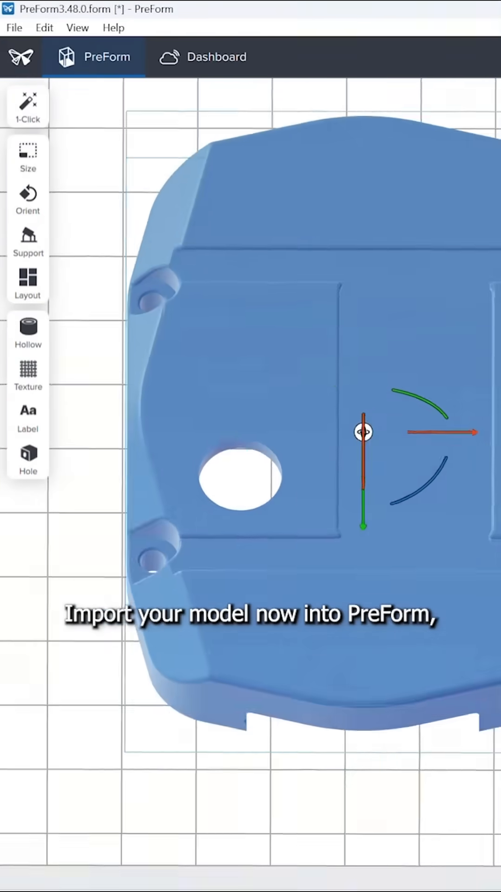
- Open the Texture tool in Face selection mode and select the red face group
left_click(27, 373)
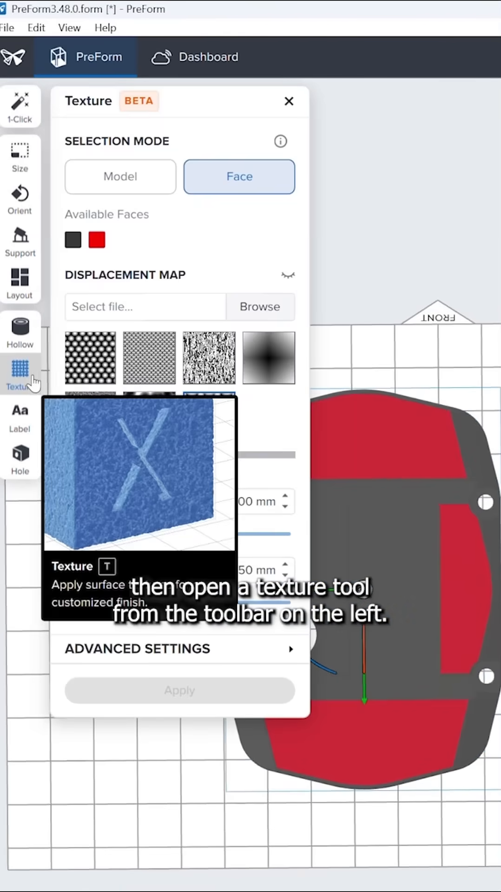
left_click(120, 177)
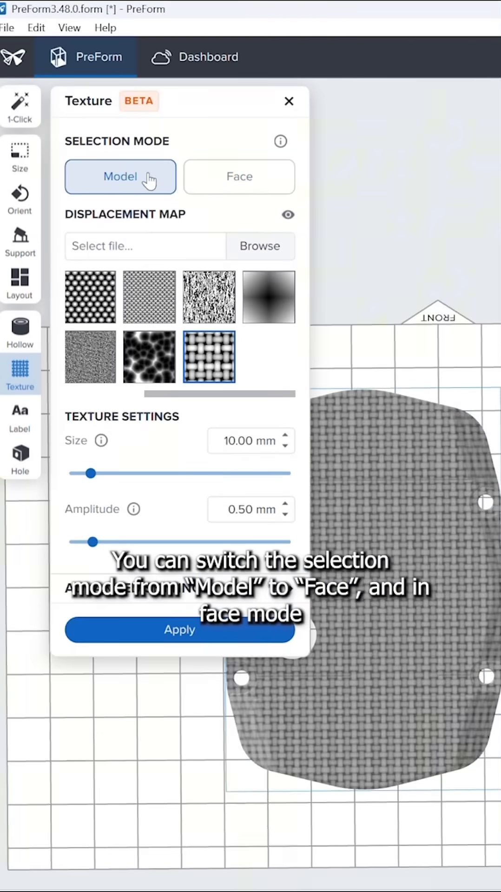
left_click(238, 177)
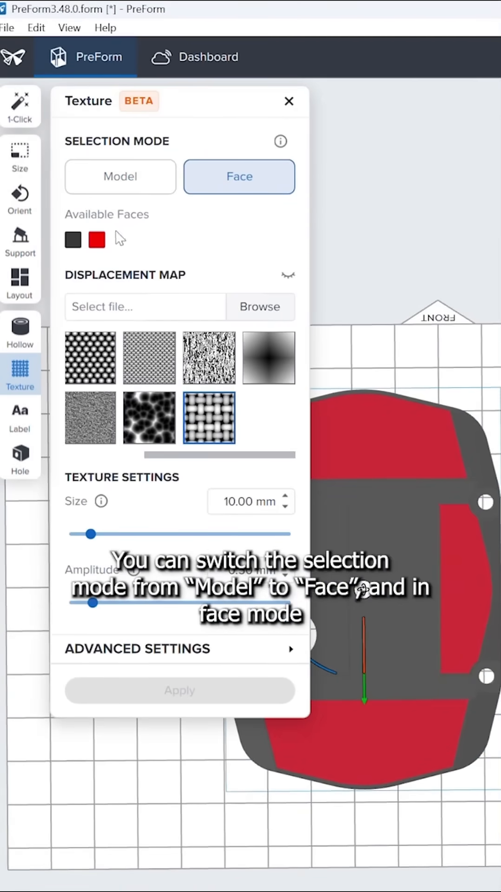
left_click(73, 239)
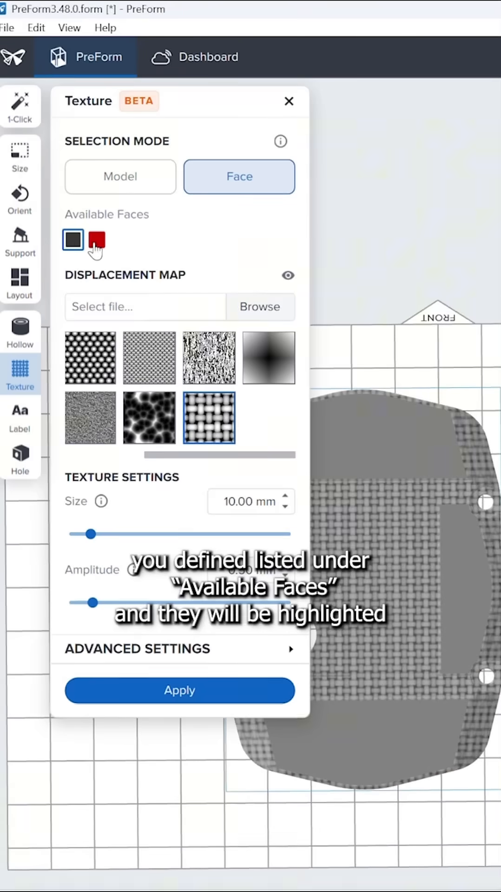
left_click(96, 239)
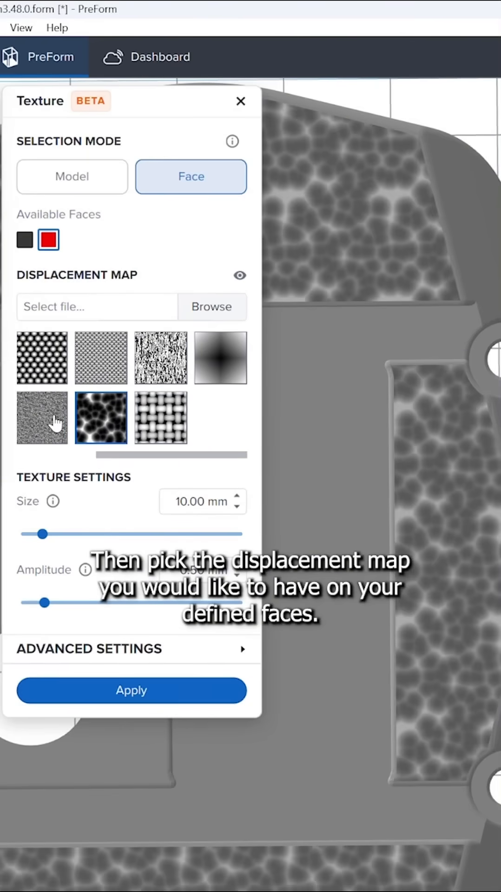
- Preview the soft gradient and then the fine grainy displacement presets on the red faces
left_click(220, 358)
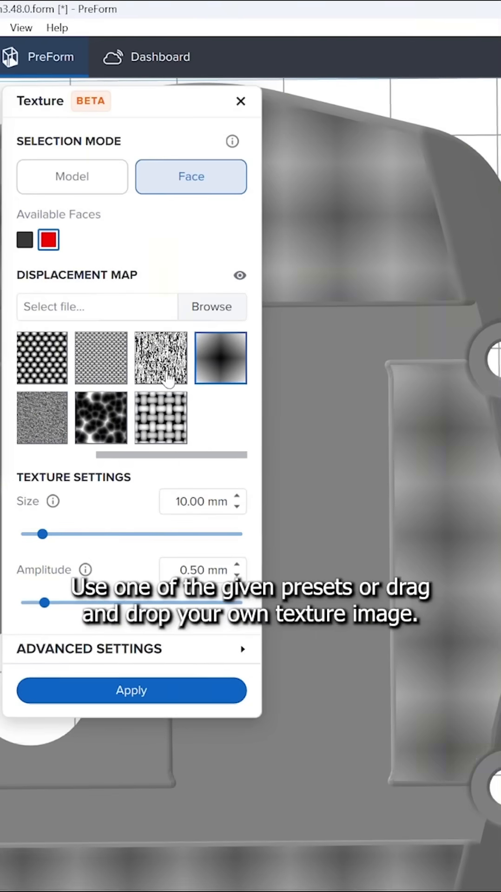
left_click(101, 357)
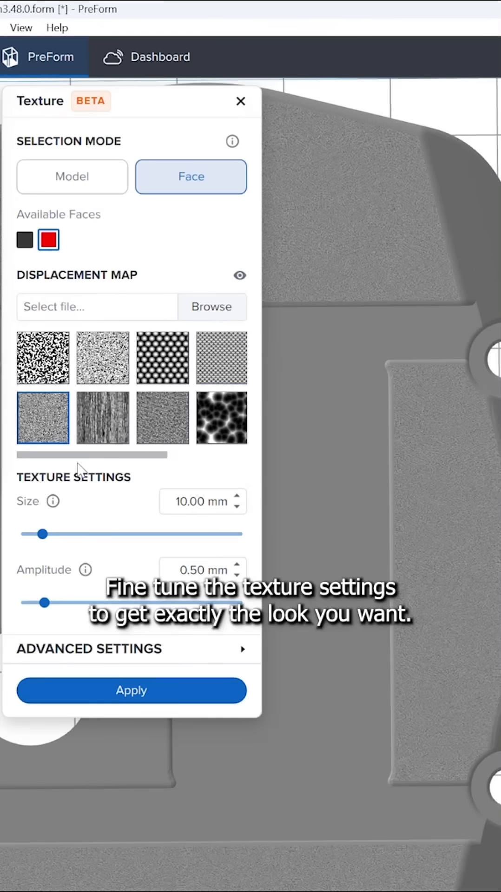
- Choose the woven preset at 10 mm size and apply it to the red faces
left_click_drag(41, 534, 134, 534)
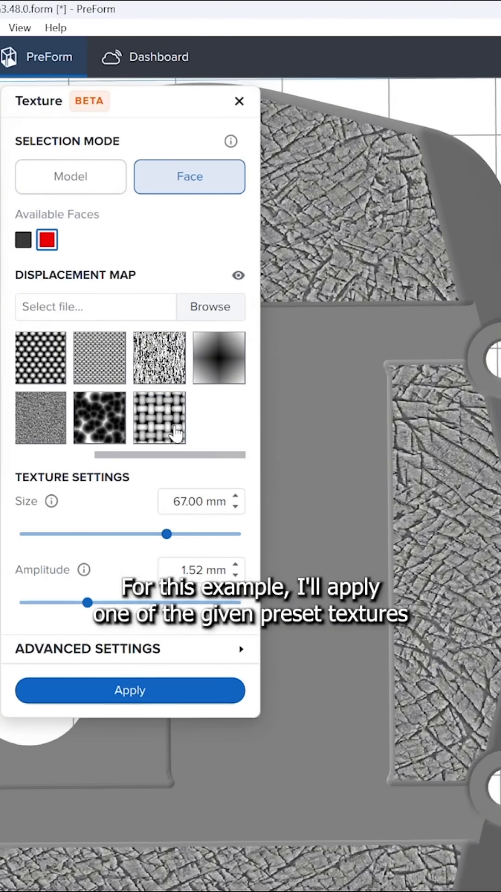
left_click(159, 418)
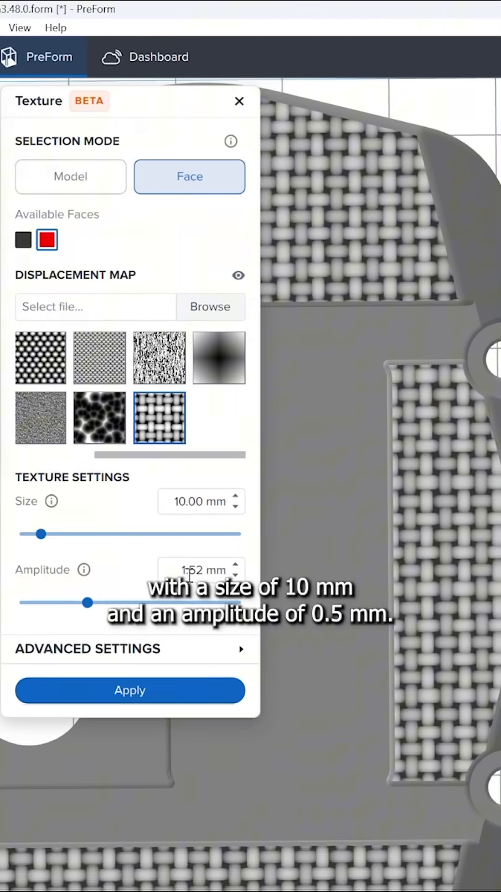
left_click(130, 690)
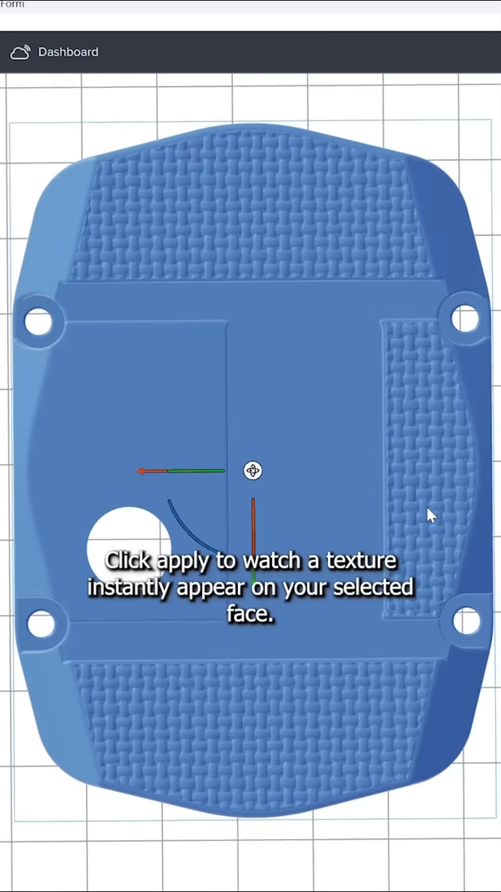